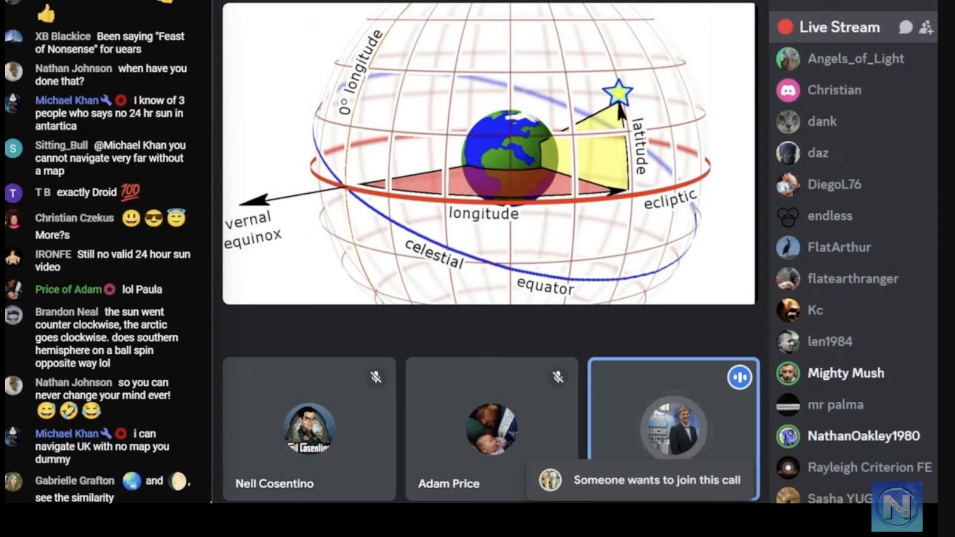
{"action": "scroll", "scroll_direction": "down", "scroll_amount": 3}
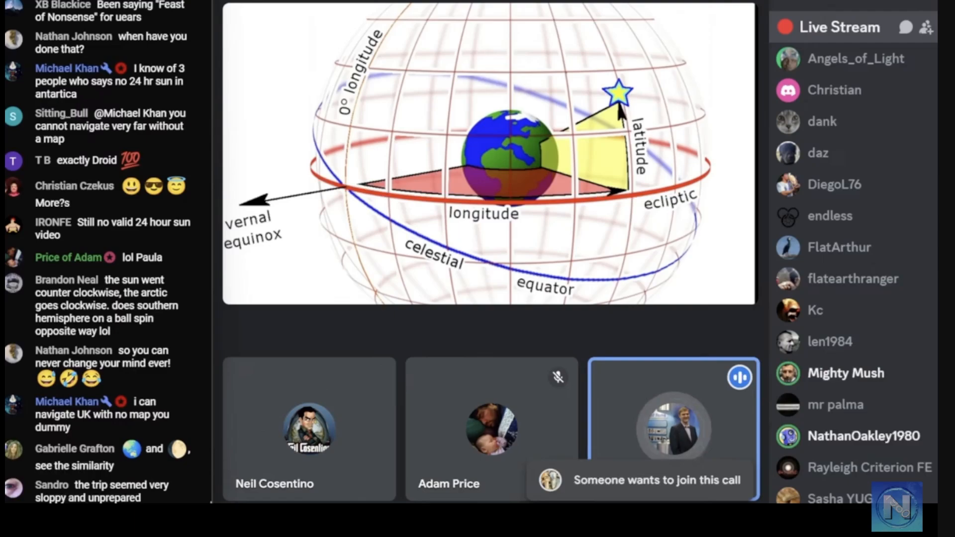